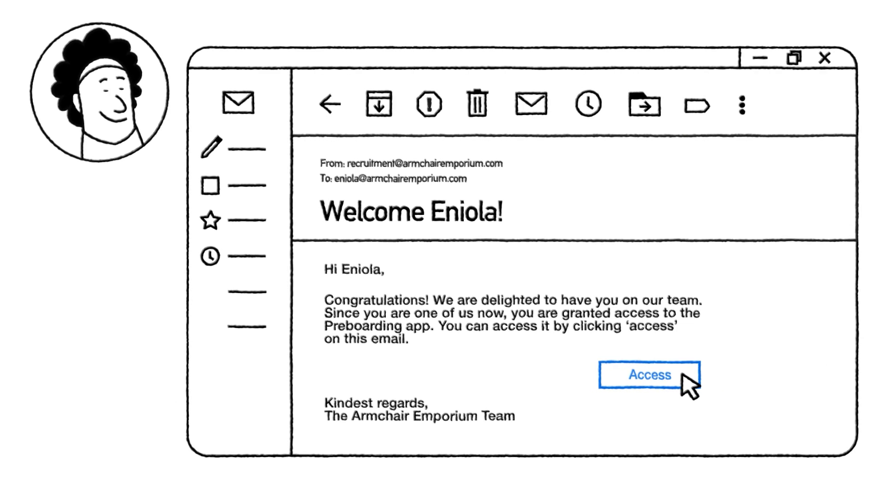
Launch the Preboarding app via the Access button in the welcome email.
{"action": "left_click", "coordinate": [649, 374]}
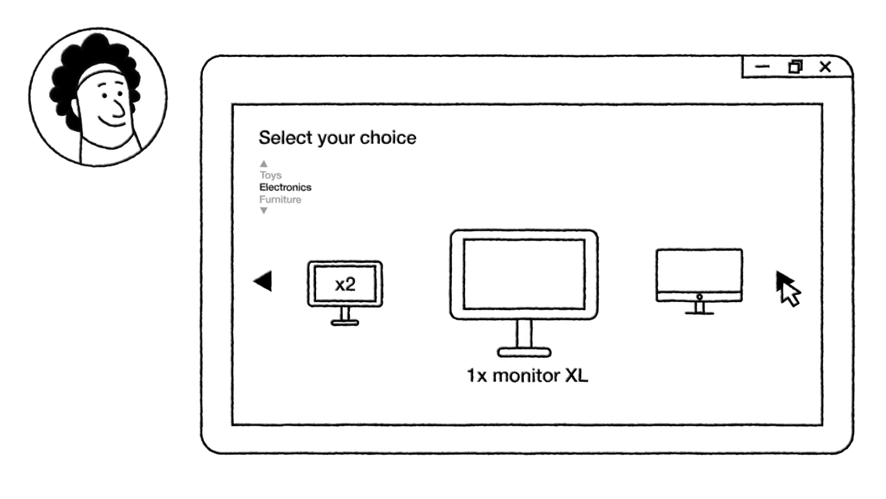
Browse the Electronics equipment options to the 1x monitor XL choice.
{"action": "left_click", "coordinate": [266, 208]}
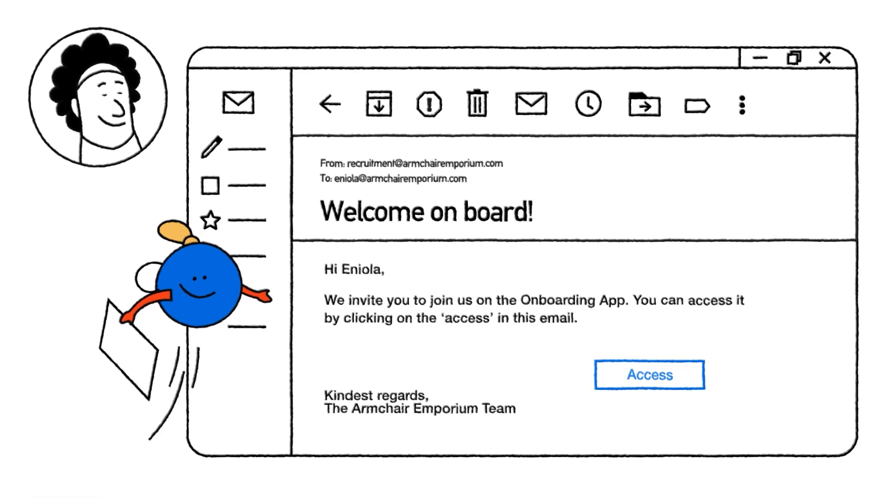
Tick App access and Business cards ordered on the onboarding checklist, reaching the task dashboard.
{"action": "left_click", "coordinate": [650, 375]}
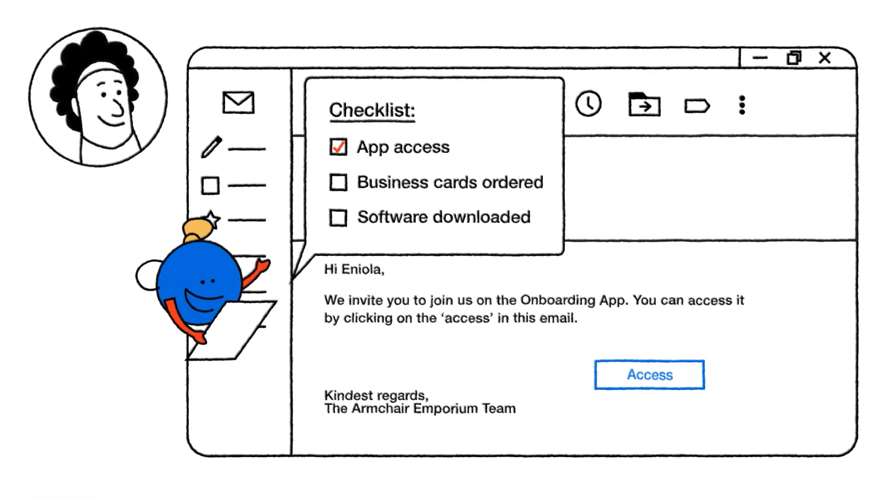
{"action": "left_click", "coordinate": [338, 182]}
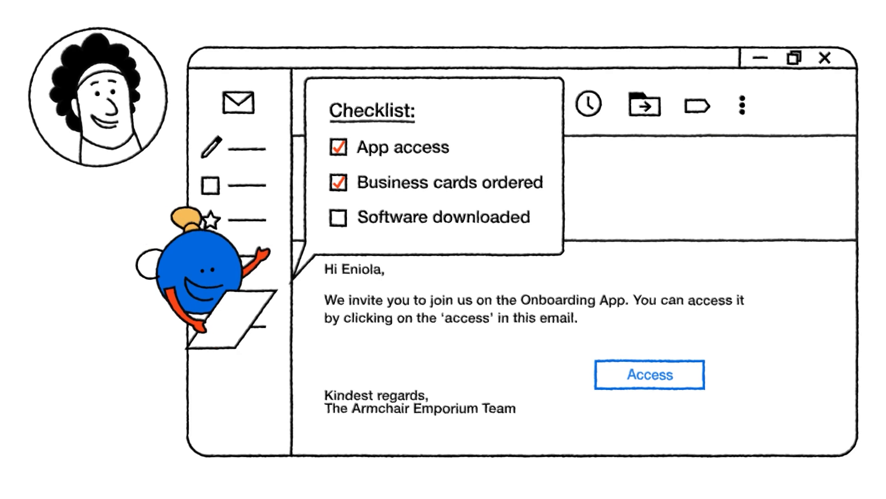
{"action": "left_click", "coordinate": [649, 374]}
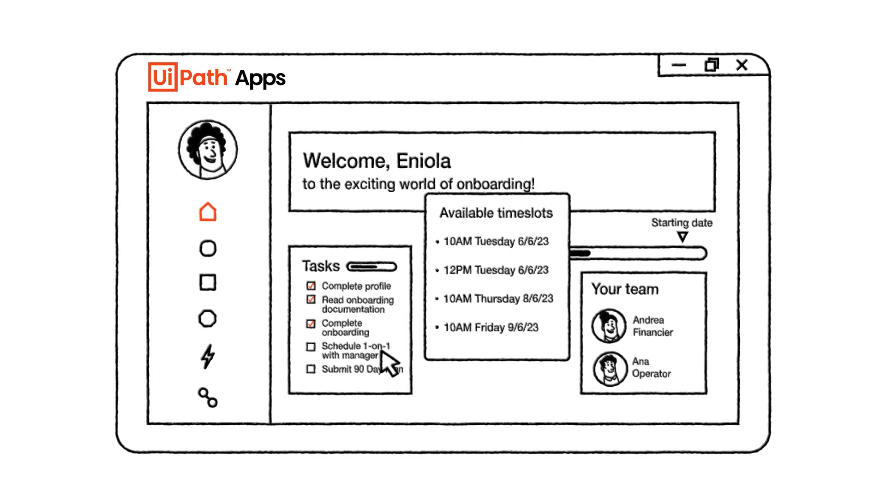
{"action": "mouse_move", "coordinate": [548, 255]}
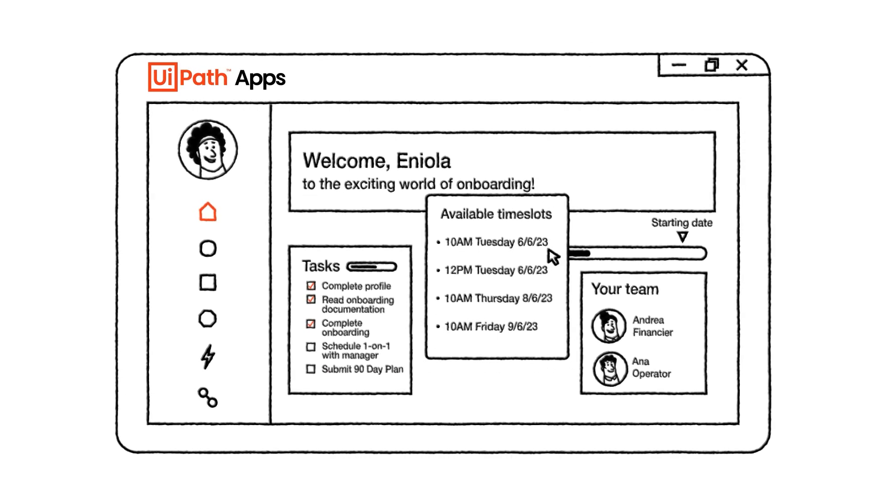
Book the 10AM Tuesday 6/6/23 manager 1-on-1 and view it in the June Outlook calendar.
{"action": "left_click", "coordinate": [491, 241]}
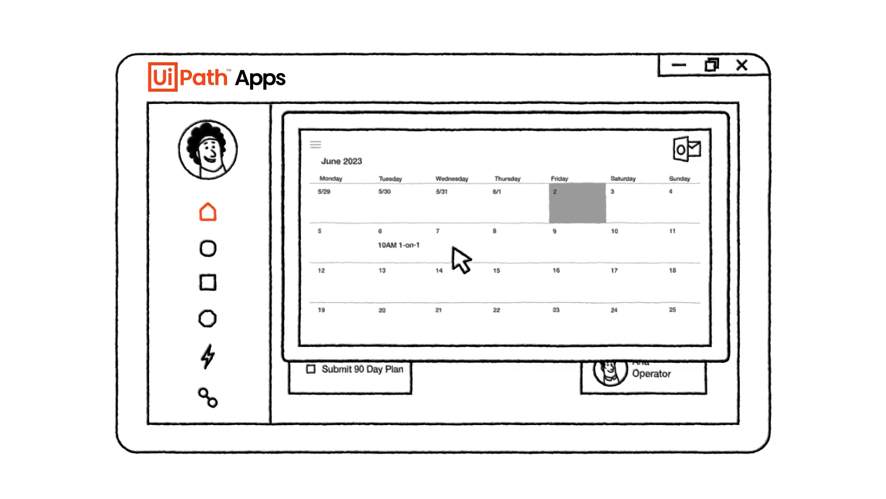
{"action": "left_click", "coordinate": [208, 213]}
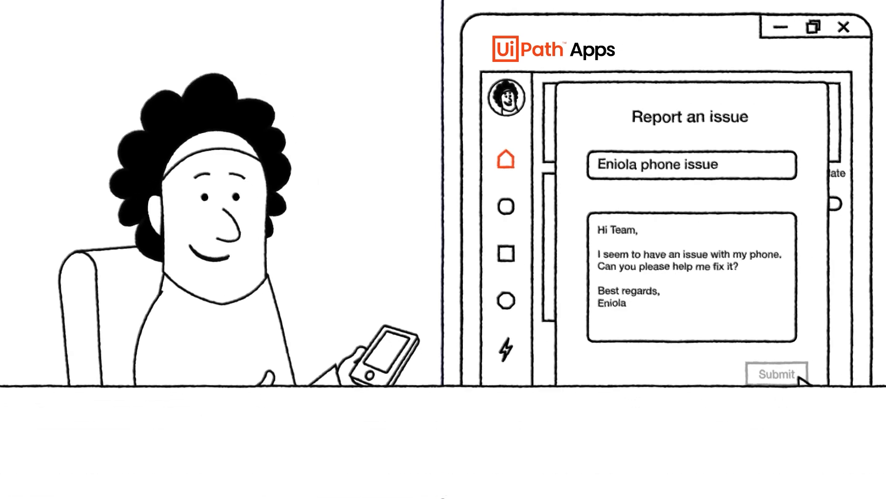
Submit the 'Eniola phone issue' report to the IT team.
{"action": "left_click", "coordinate": [776, 374]}
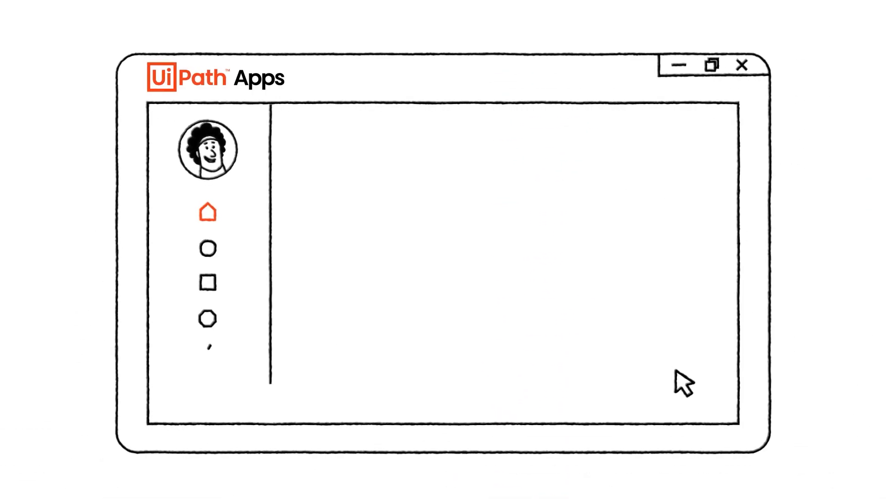